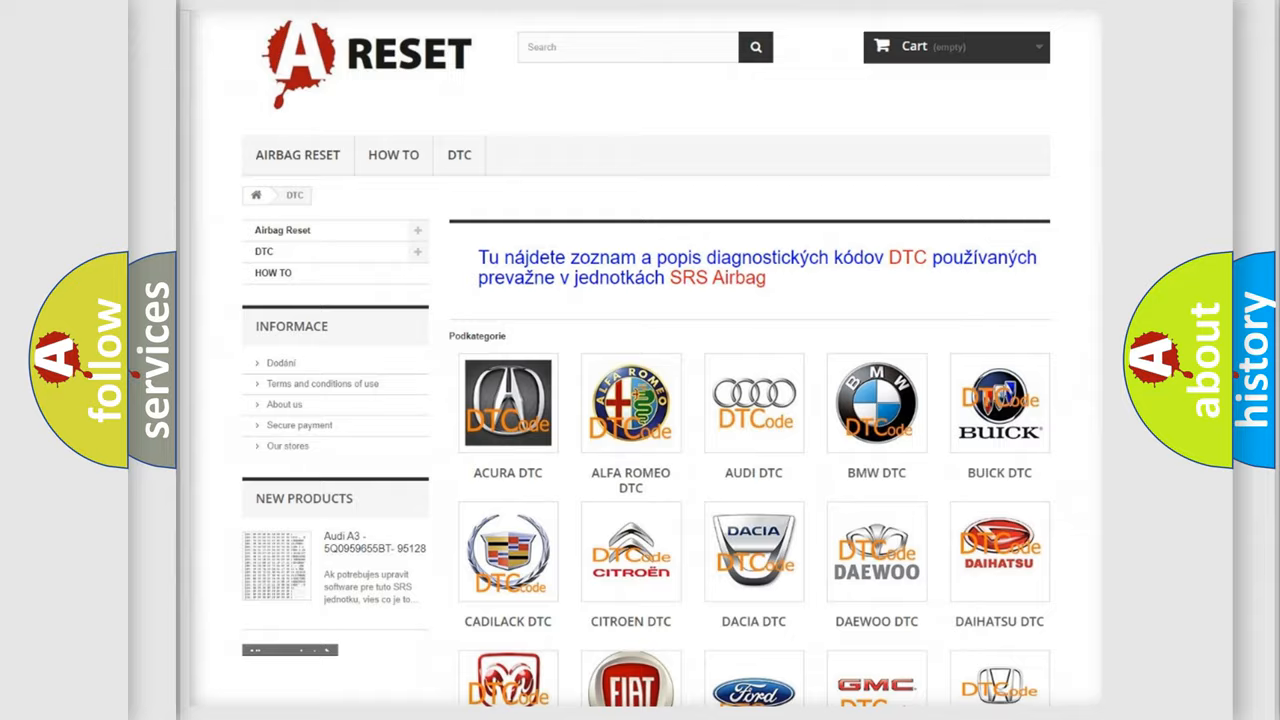
Open the LINCOLN DTC brand tile and scroll through its trouble-code subcategories.
{"action": "scroll", "scroll_direction": "down", "scroll_amount": 3}
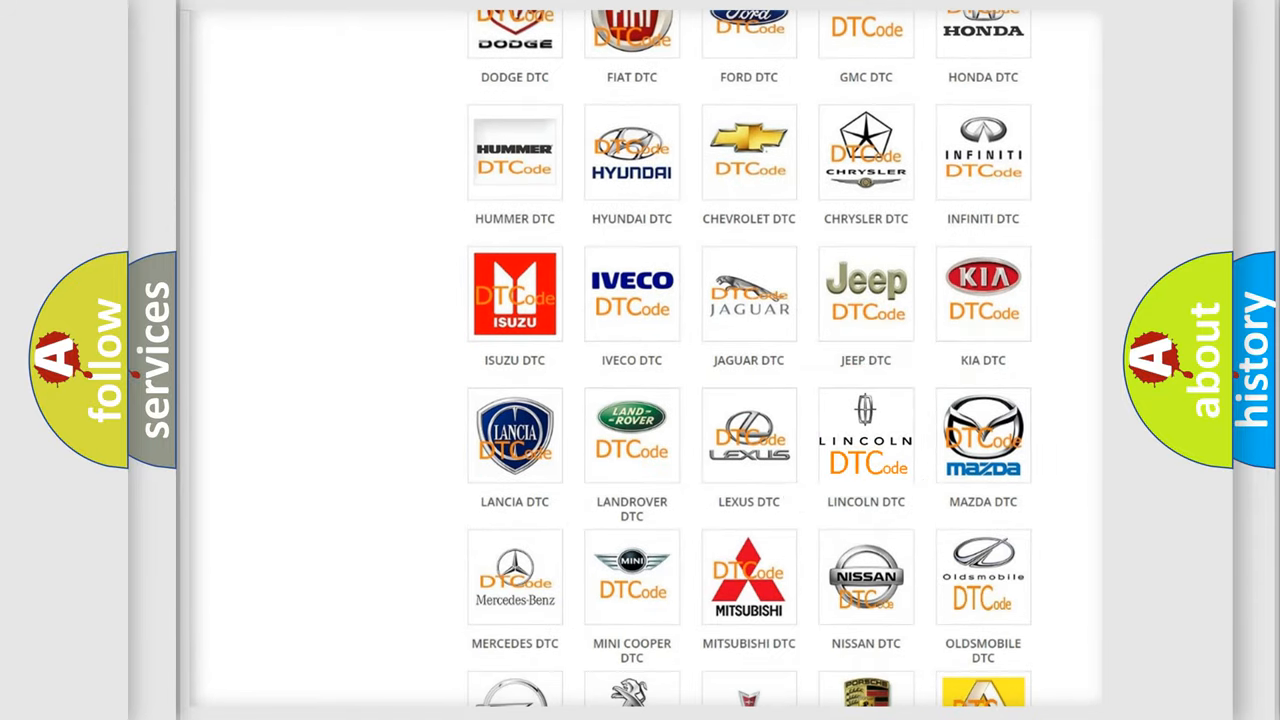
{"action": "left_click", "coordinate": [865, 435]}
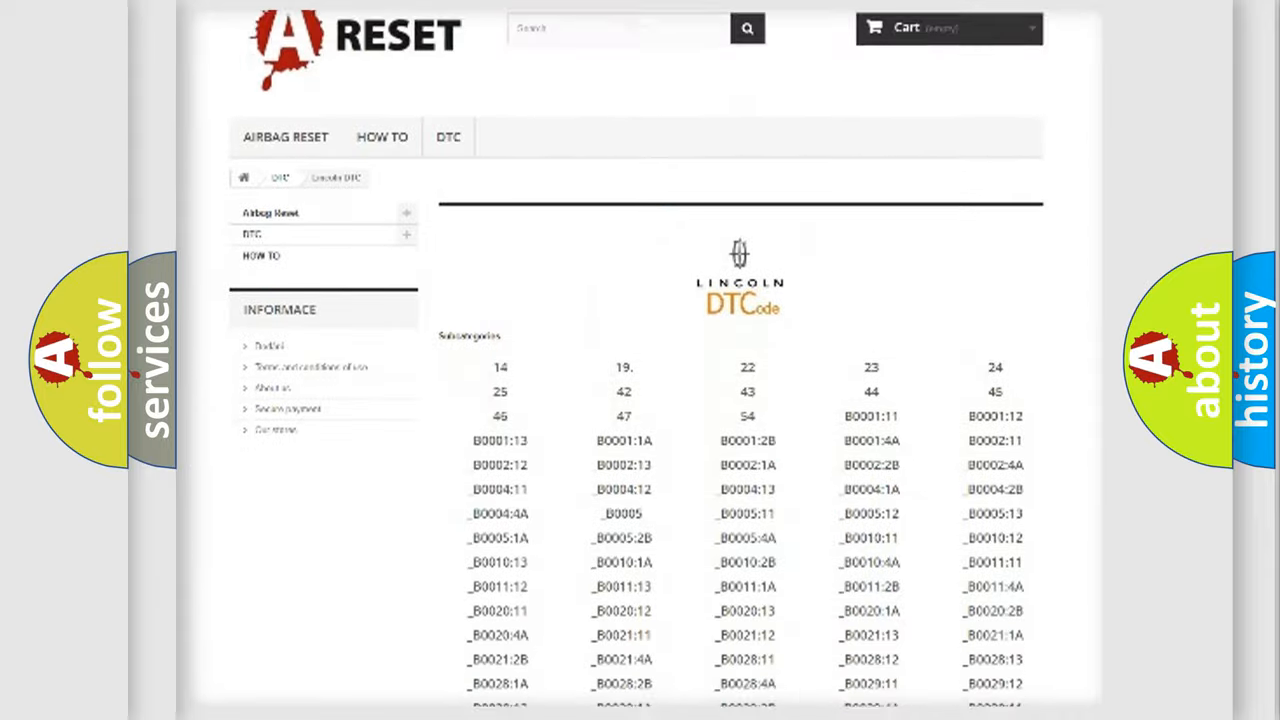
{"action": "scroll", "scroll_direction": "down", "scroll_amount": 3}
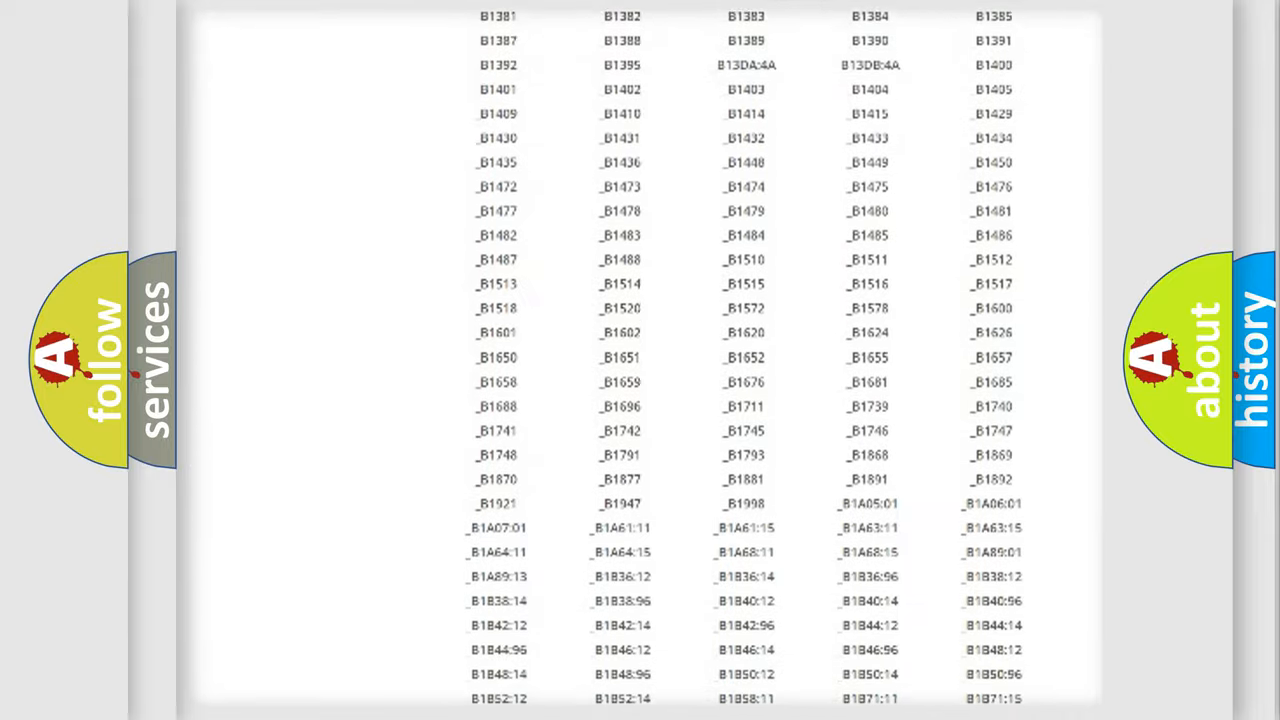
{"action": "scroll", "scroll_direction": "up", "scroll_amount": 3}
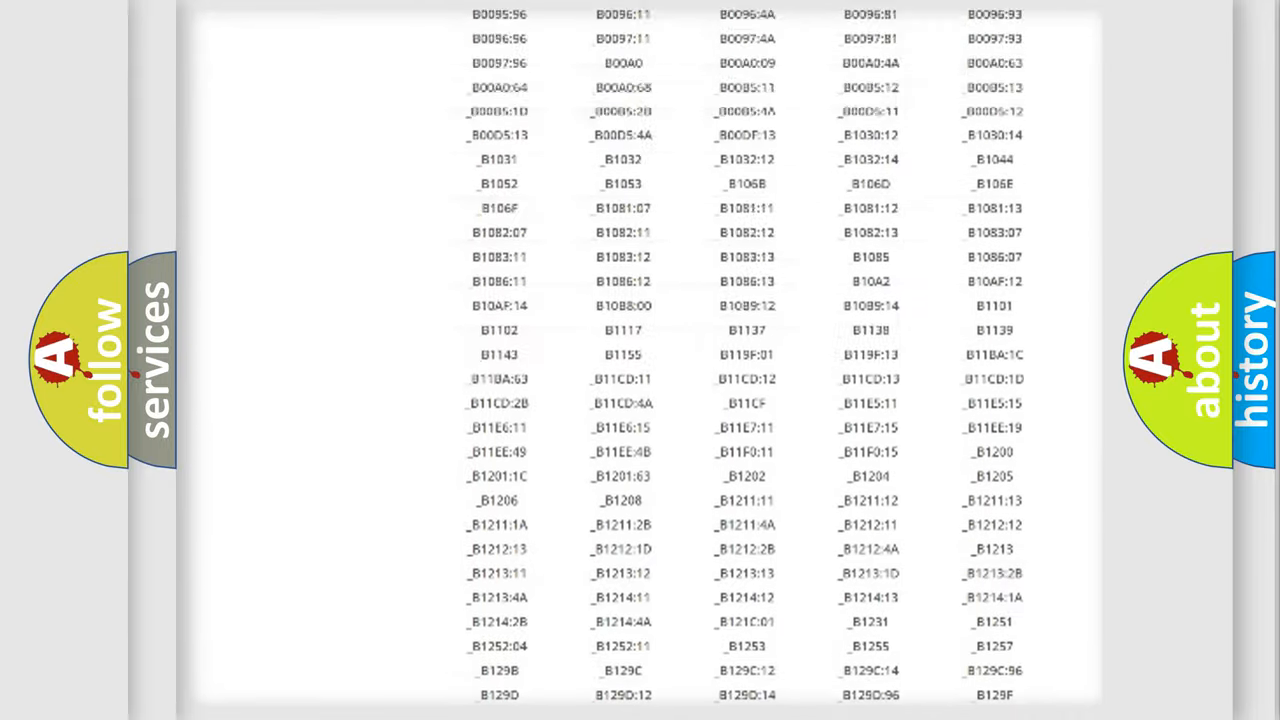
{"action": "scroll", "scroll_direction": "up", "scroll_amount": 3}
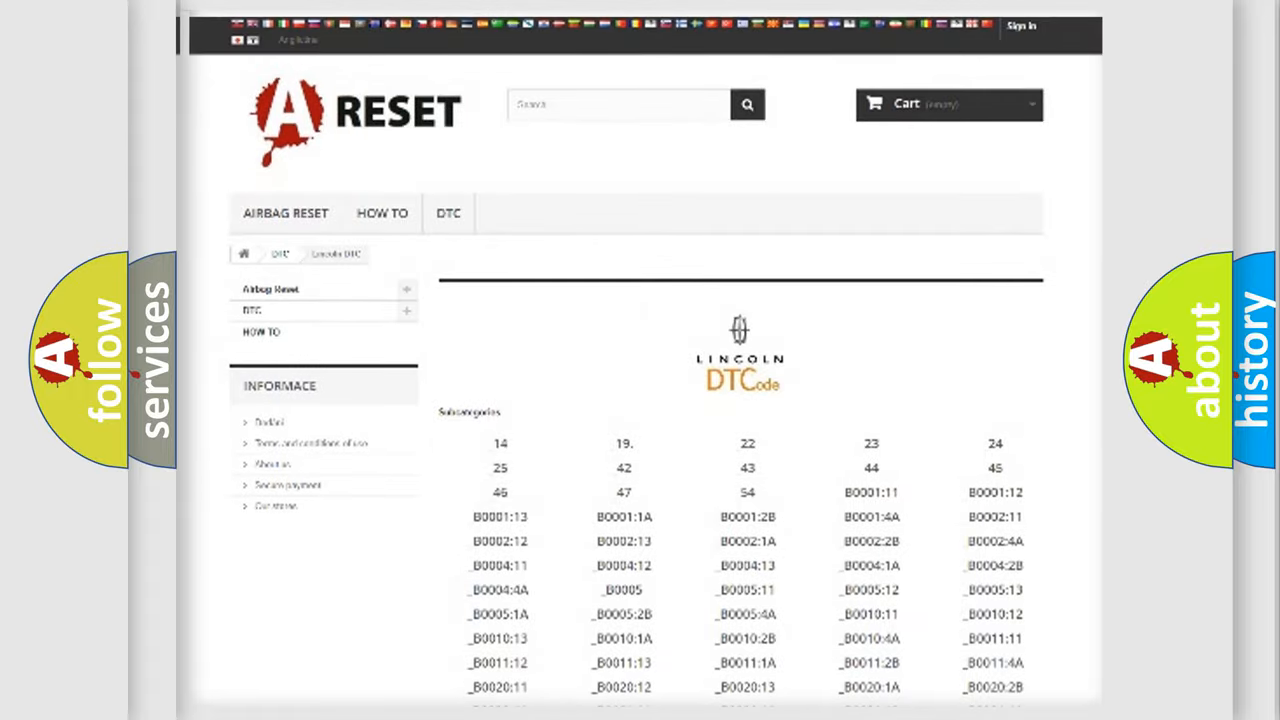